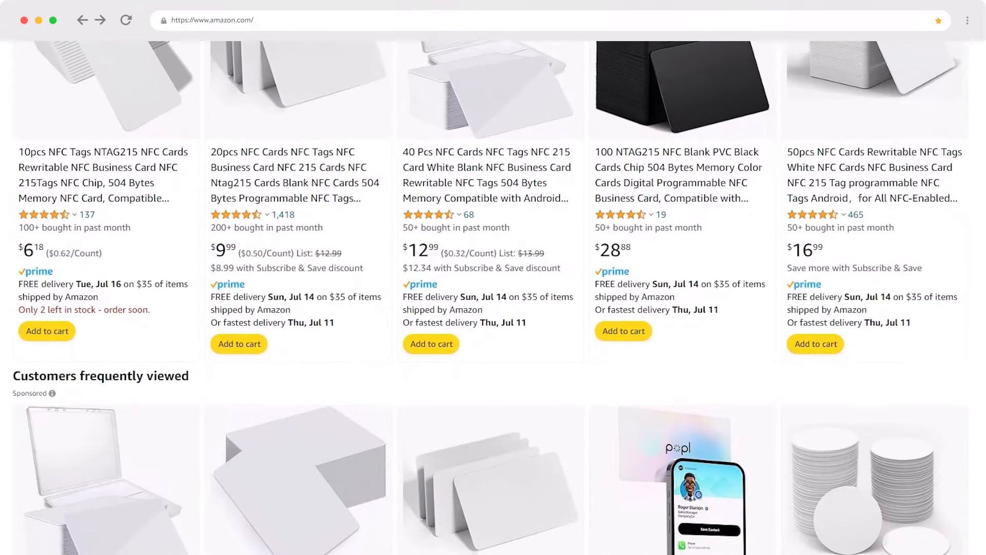
Review NTAG215 card results and choose the 50pcs option on the AliExpress listing
scroll("down", 3)
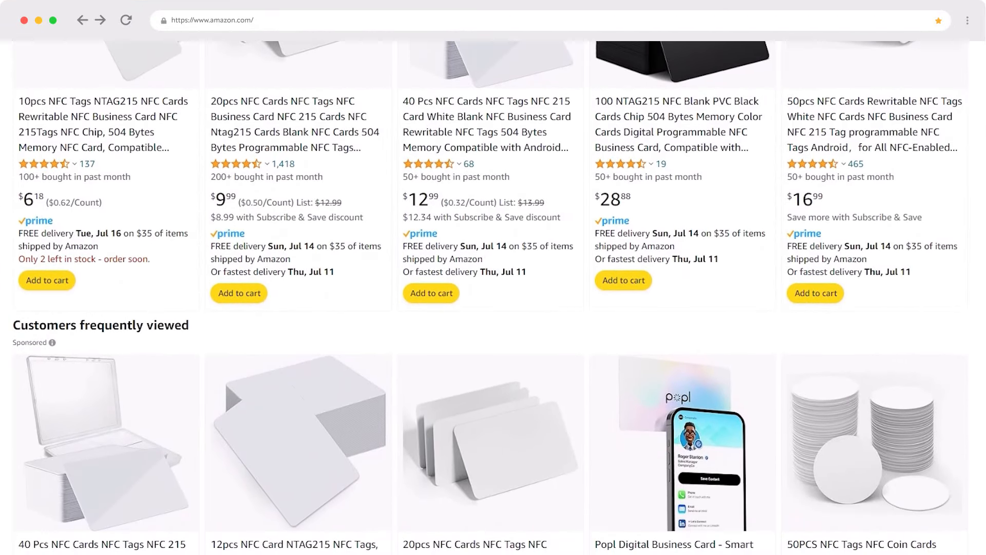
scroll("down", 3)
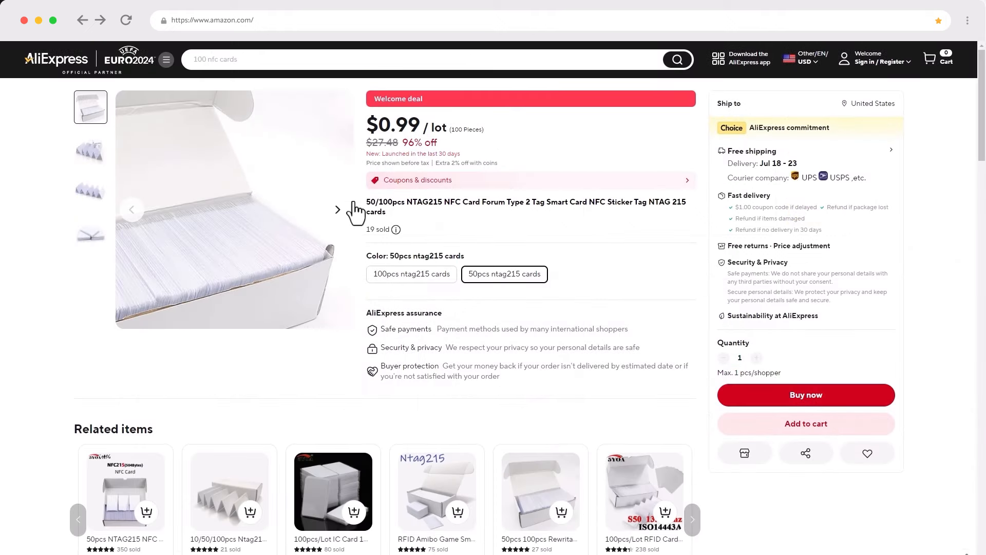
left_click(336, 210)
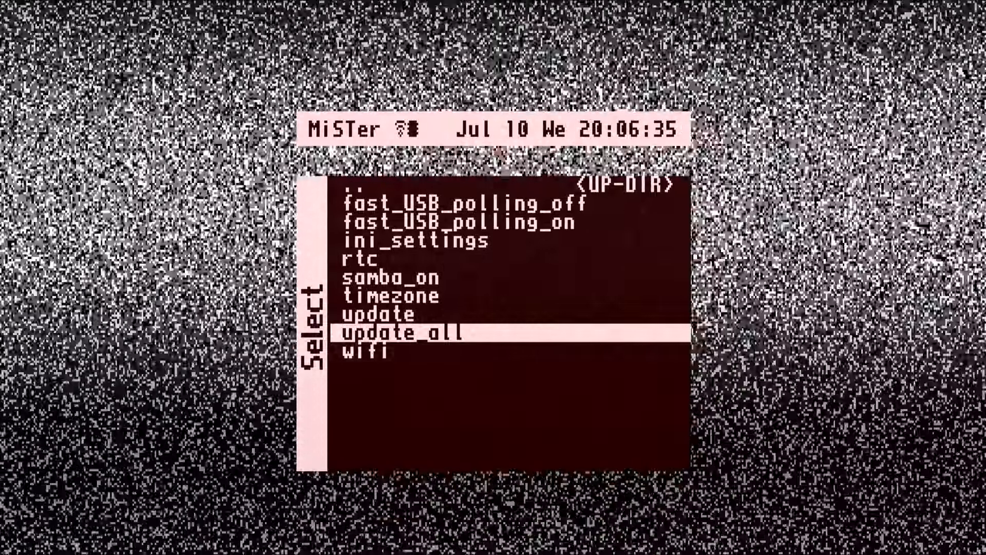
Run the update_all script from the MiSTer Scripts menu
left_click(401, 333)
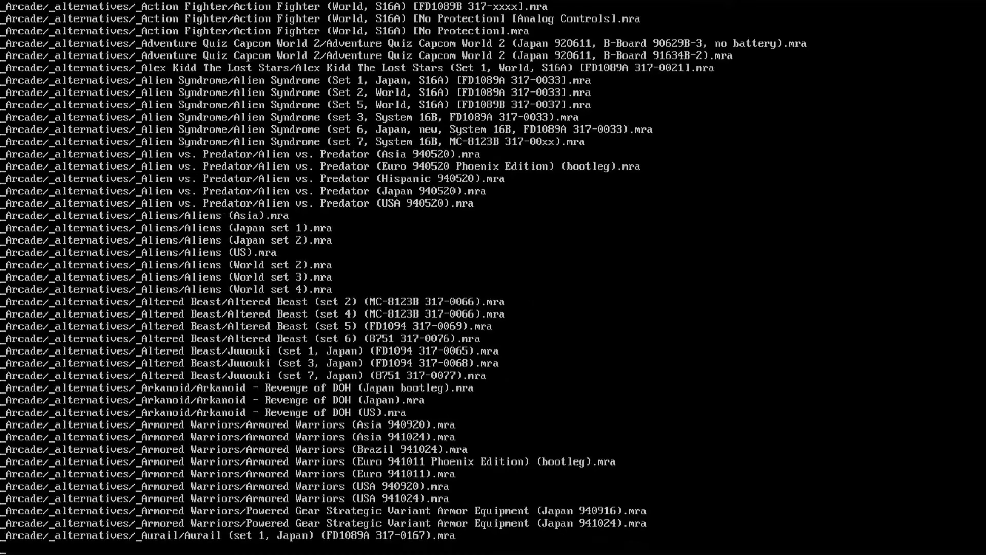
scroll("down", 3)
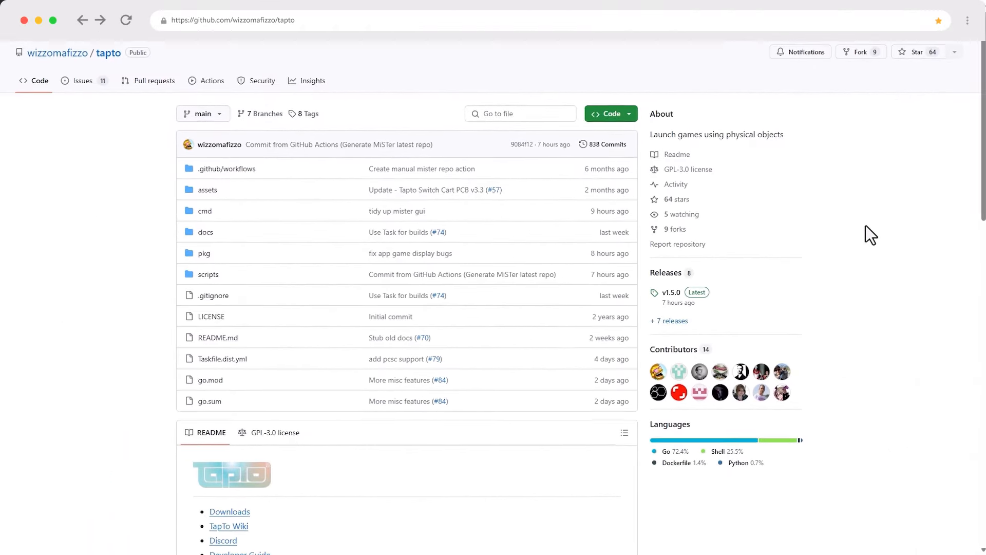
Download tapto-mister_arm-1.5.0.zip from the TapTo v1.5.0 release assets
scroll("down", 3)
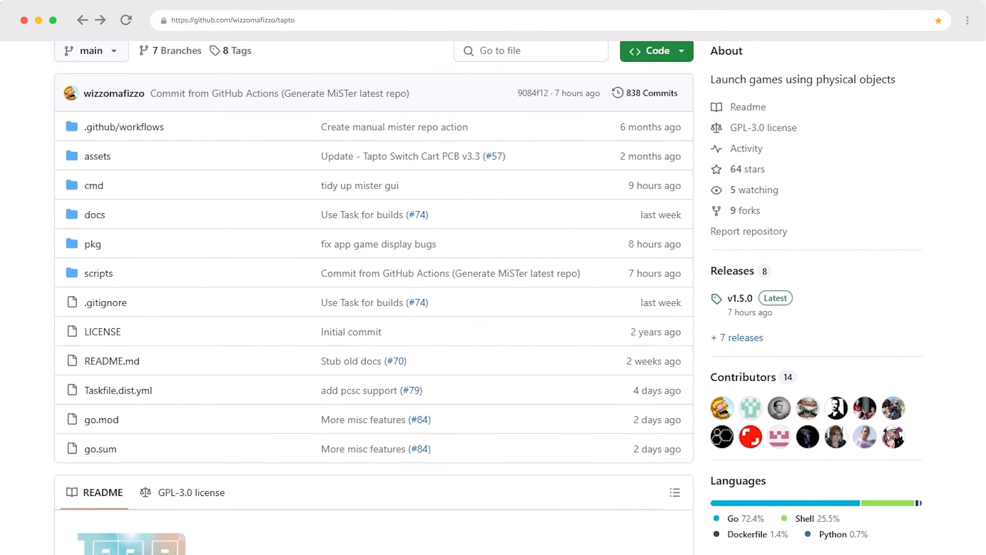
scroll("down", 3)
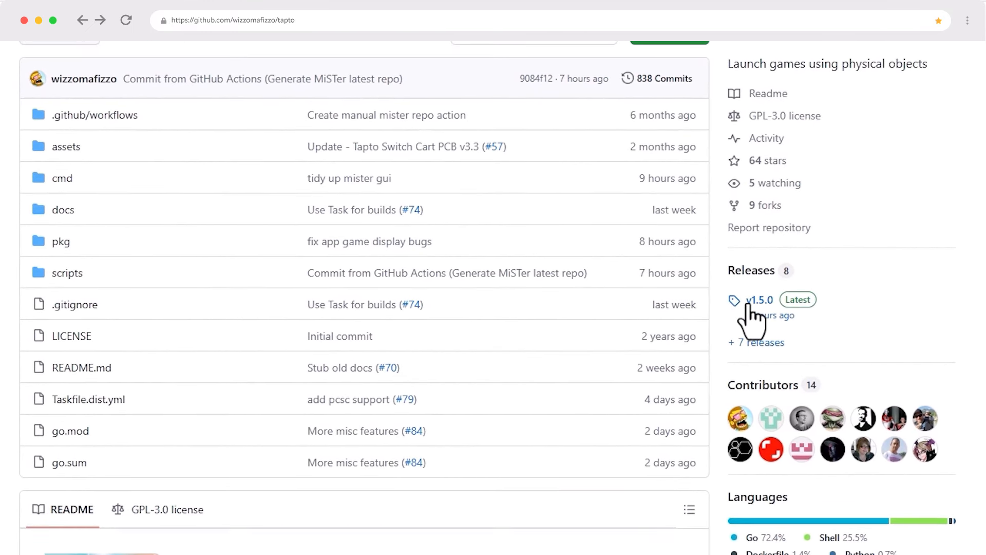
left_click(757, 300)
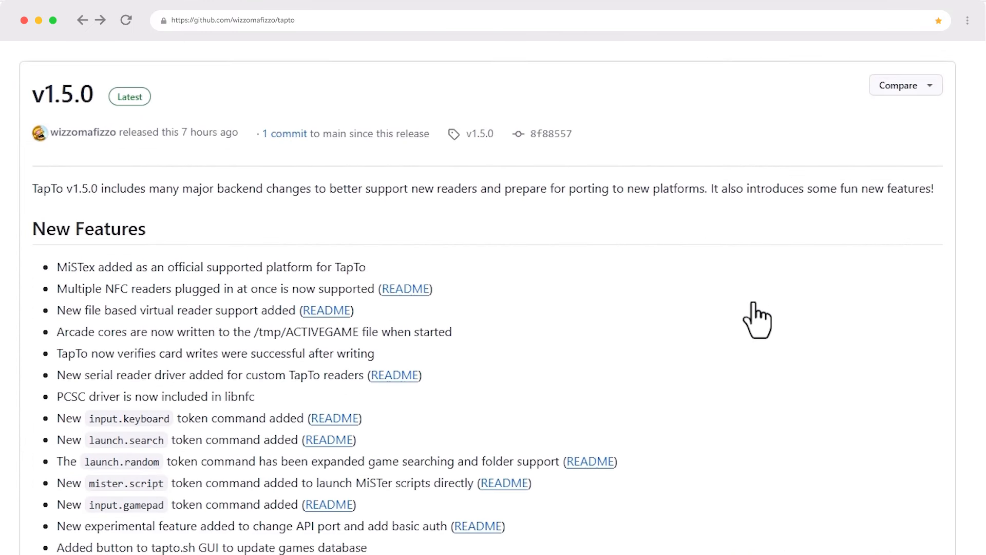
mouse_move(762, 314)
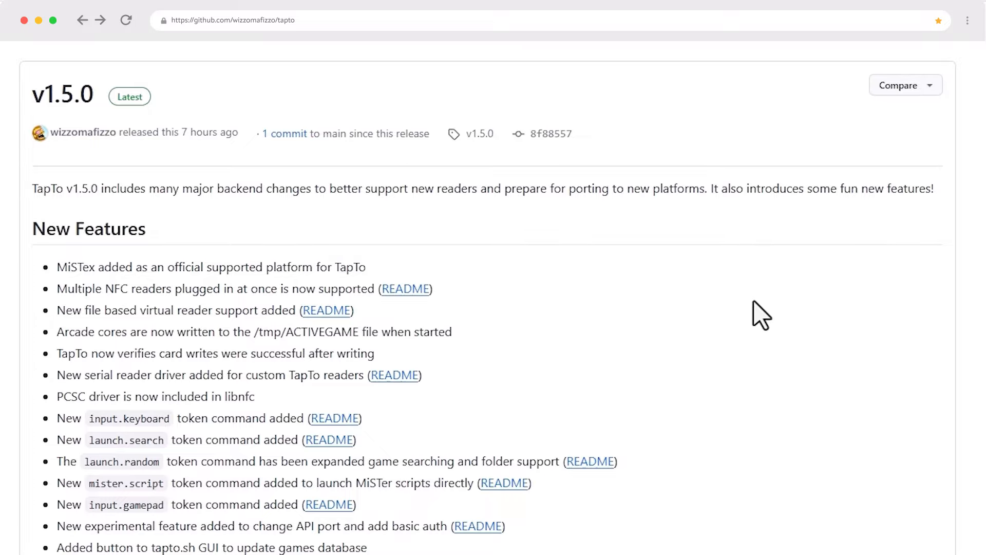
scroll("down", 3)
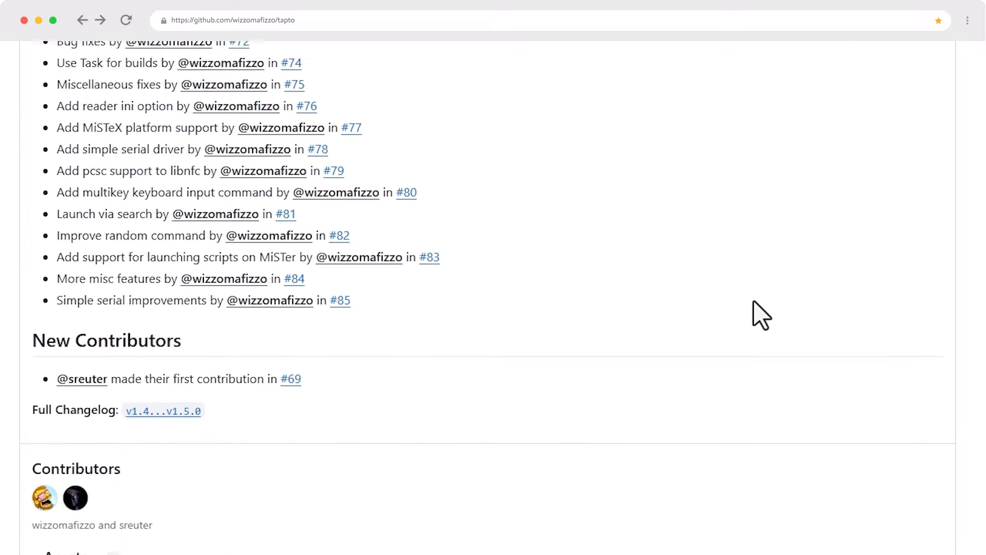
left_click(97, 462)
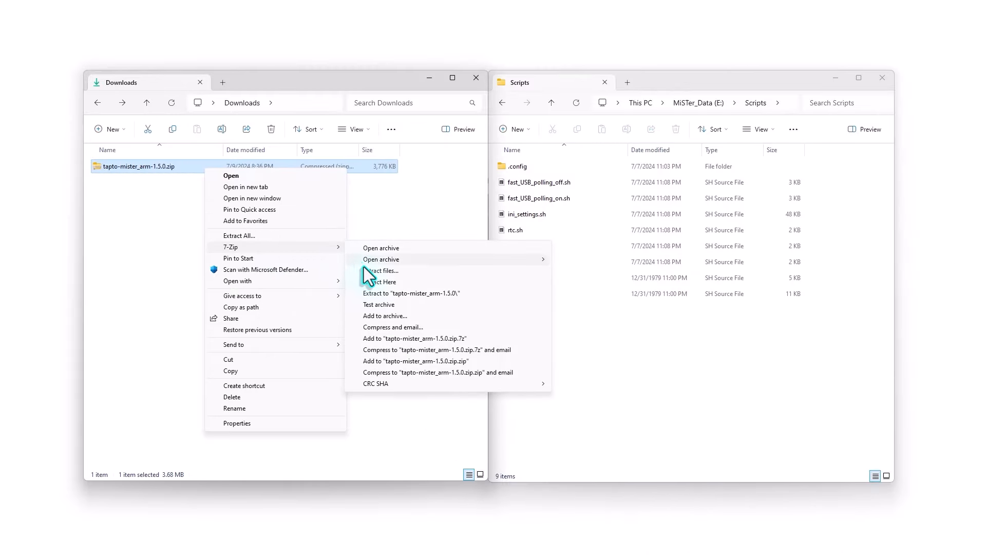
Extract the TapTo archive with 7-Zip into E:\Scripts on the MiSTer_Data drive
left_click(381, 271)
type("e:\\Scripts")
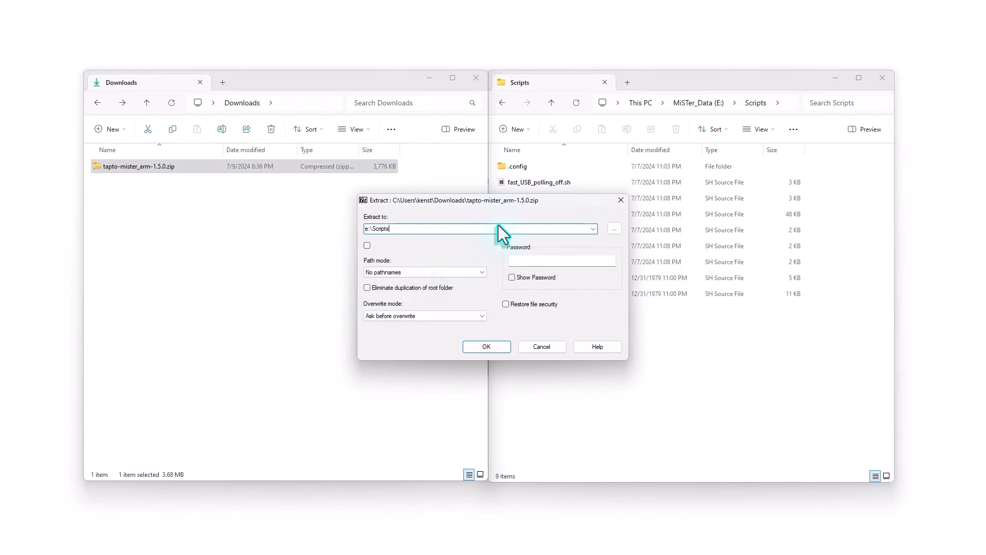
left_click(486, 347)
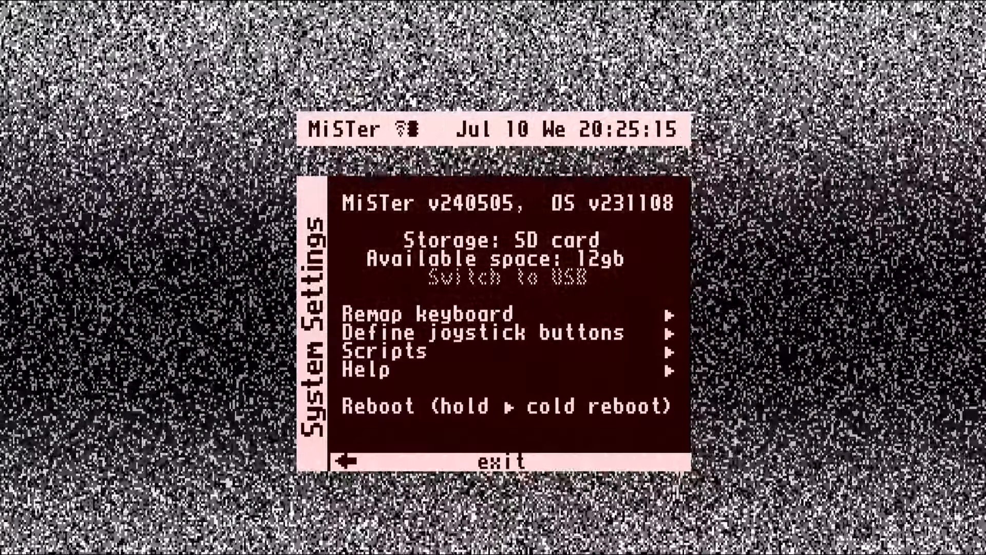
Run the tapto script and answer Yes to add the TapTo service to startup
left_click(385, 351)
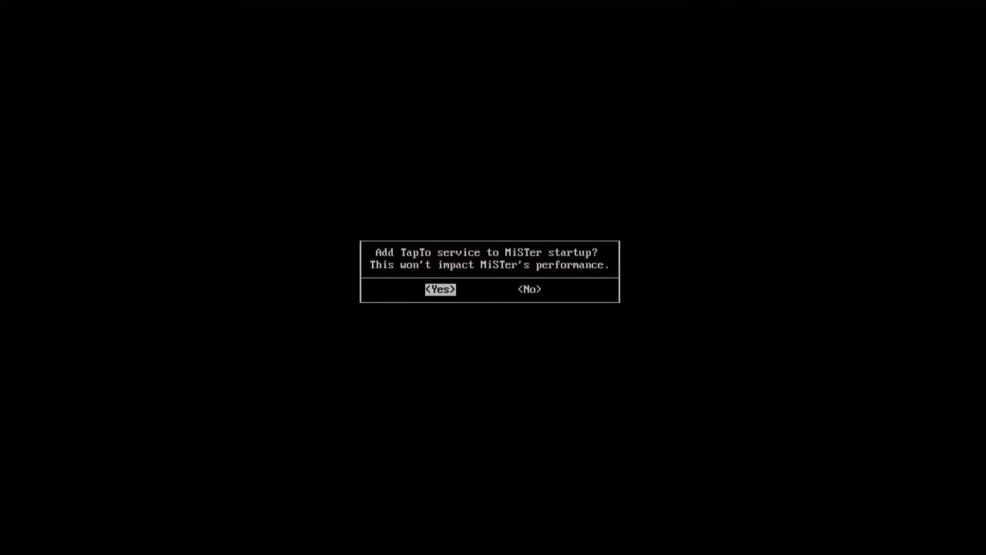
left_click(440, 289)
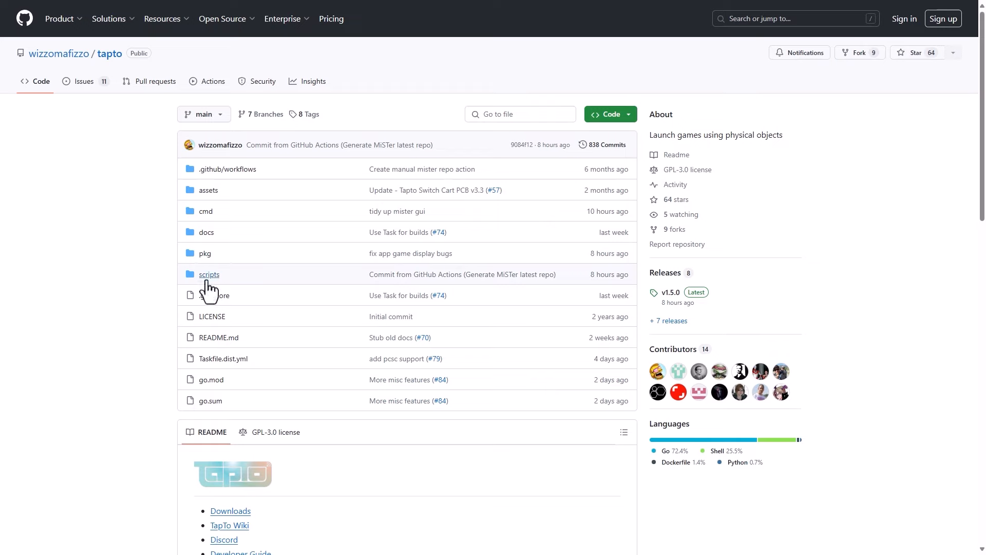
Browse into scripts/taptui in the TapTo GitHub repository
left_click(208, 274)
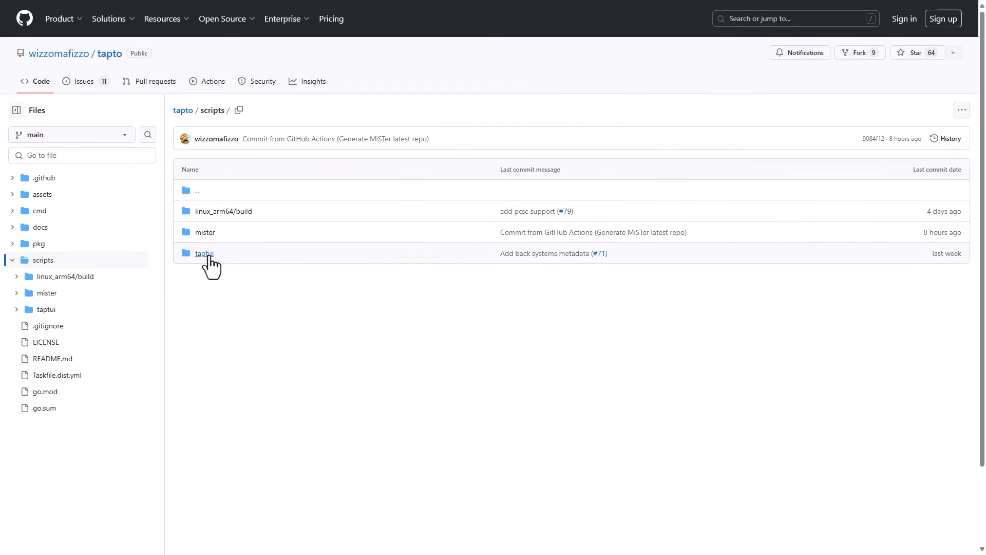
left_click(204, 253)
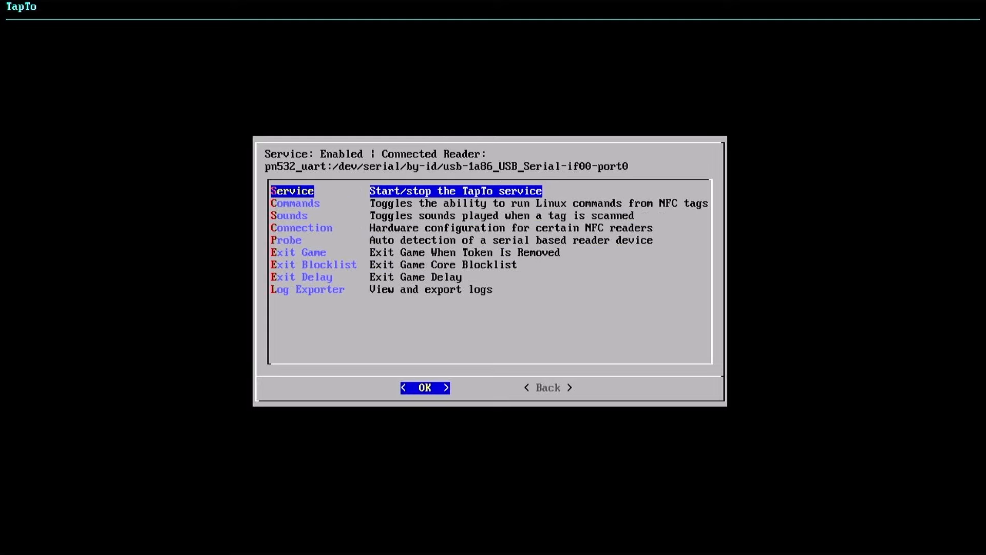
Leave TapTo UI settings and start the Write flow for an NFC tag
key("Down")
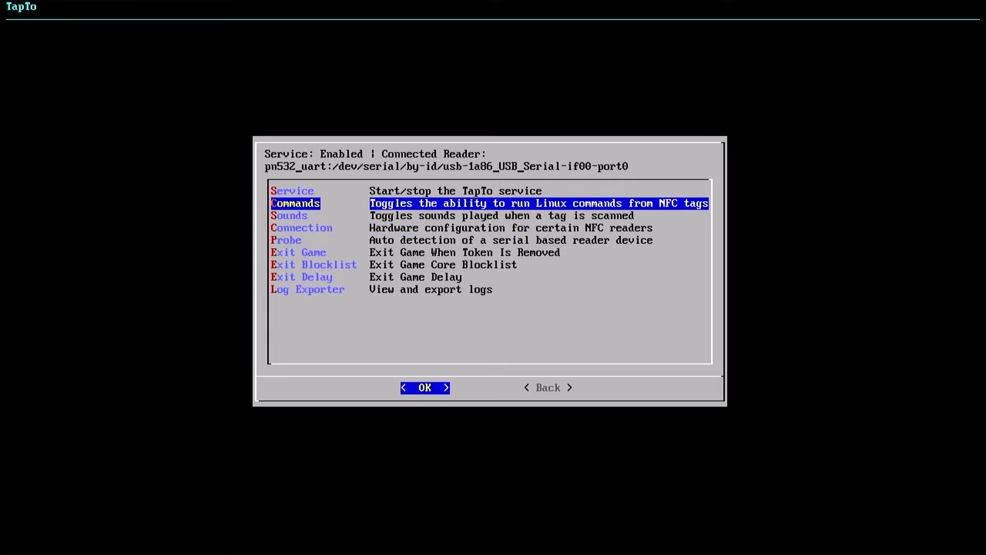
left_click(548, 387)
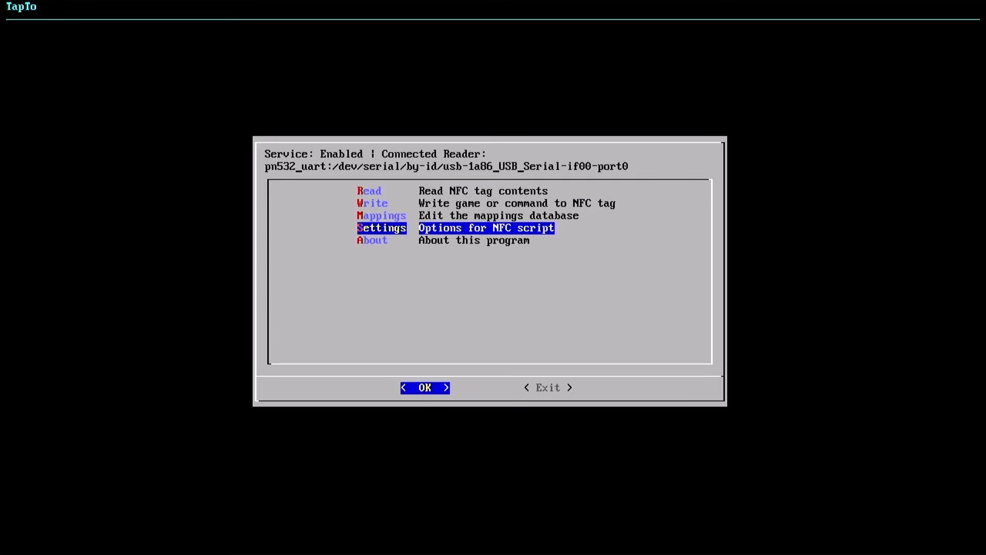
key("Up")
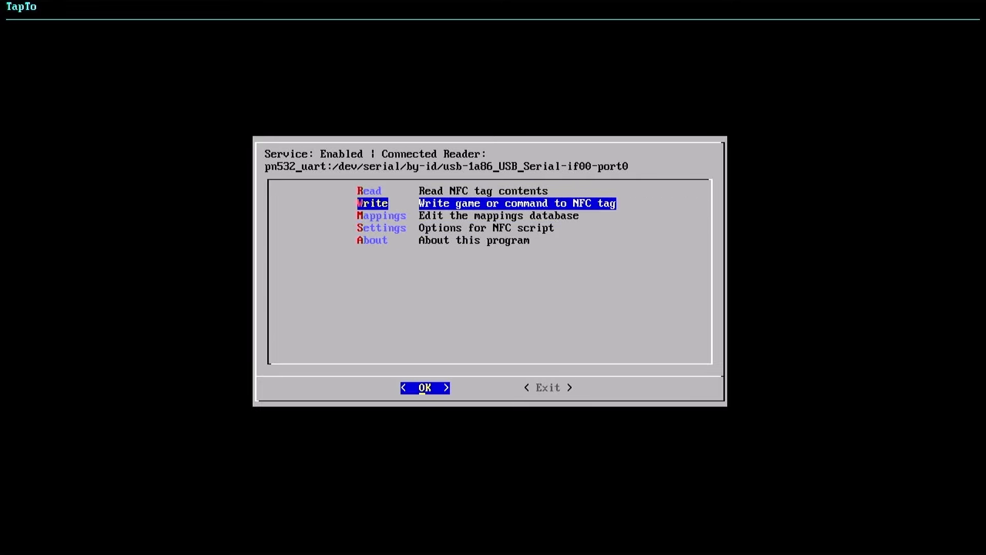
left_click(424, 387)
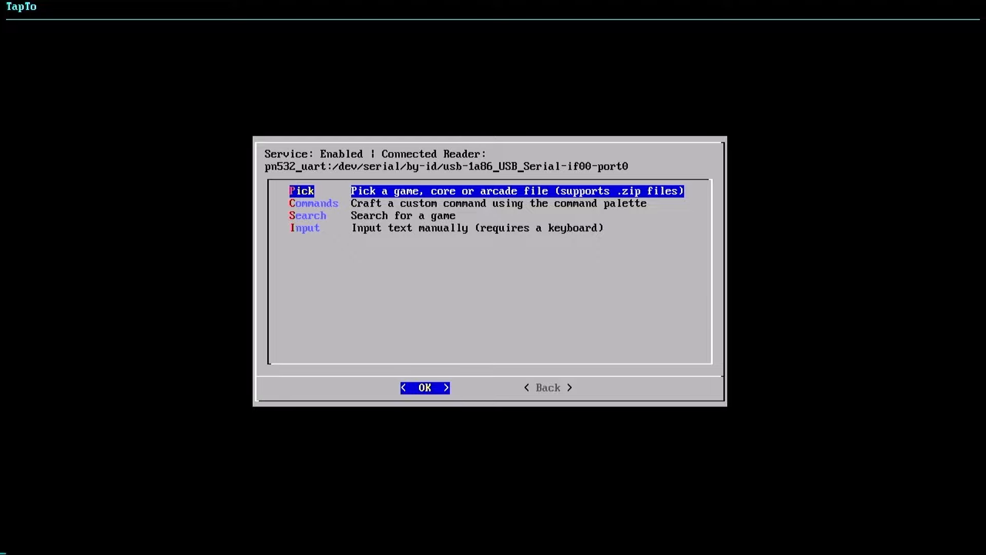
Pick _Arcade/1942 (Revision B).mra and write it to the tag
left_click(424, 387)
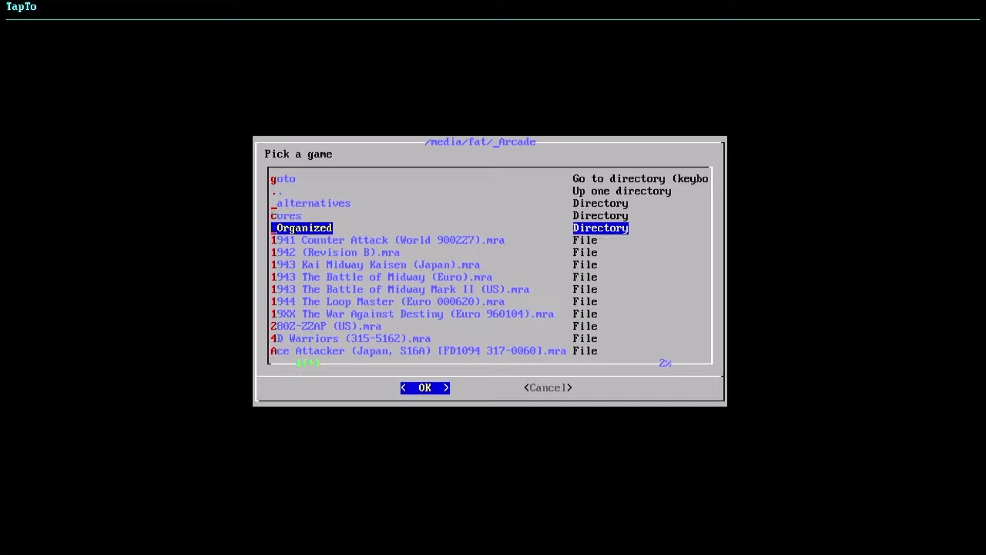
left_click(424, 388)
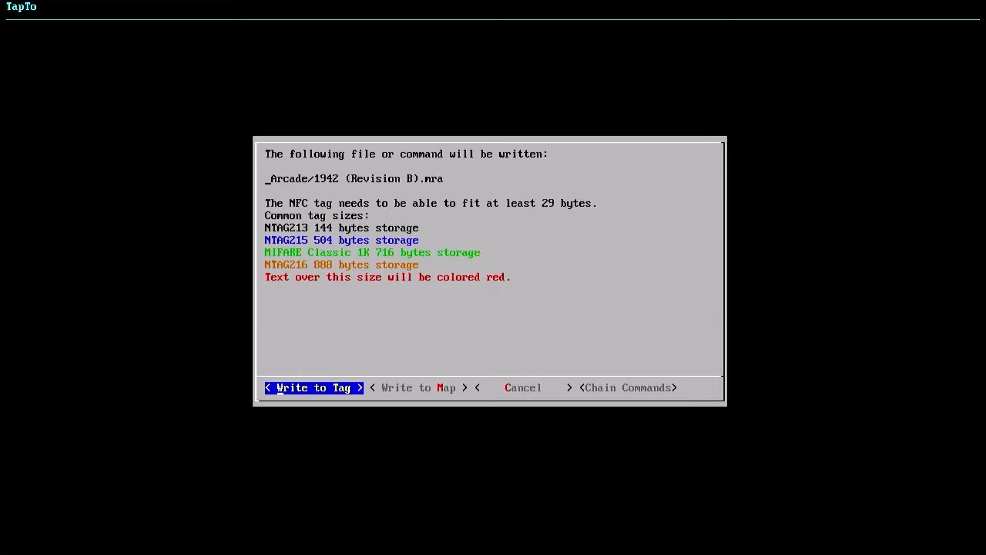
left_click(313, 388)
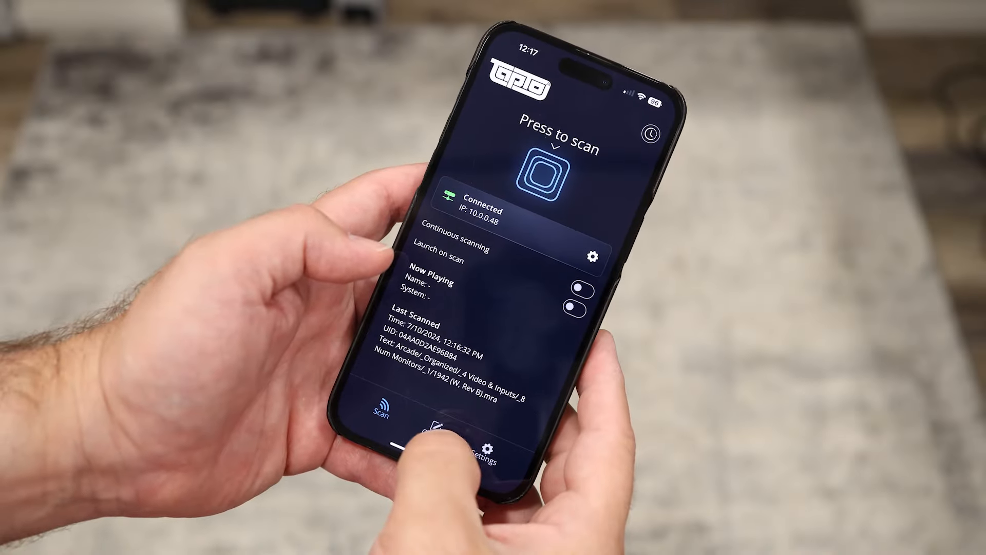
In the TapTo phone app's Create list, choose a Sonic The Hedgehog title to write
left_click(439, 435)
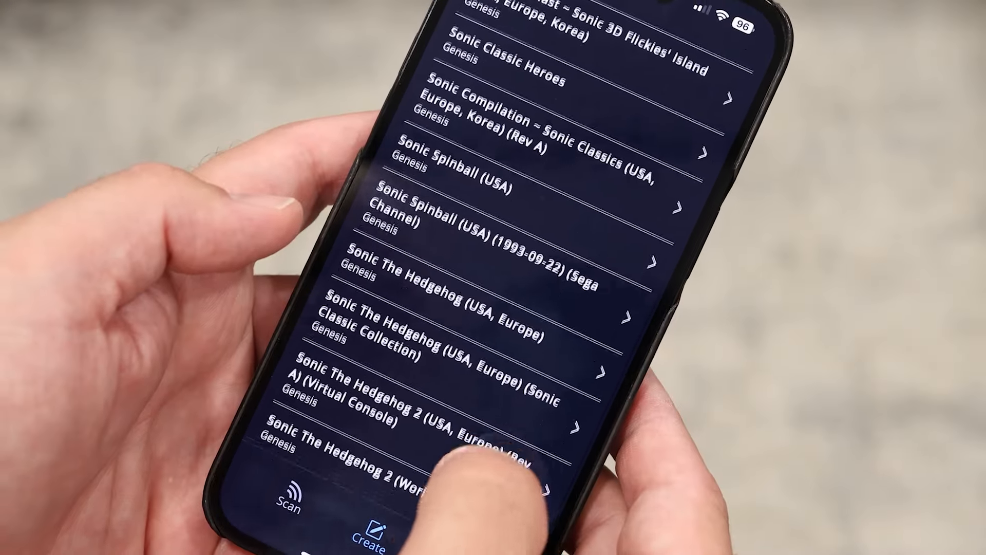
left_click(287, 485)
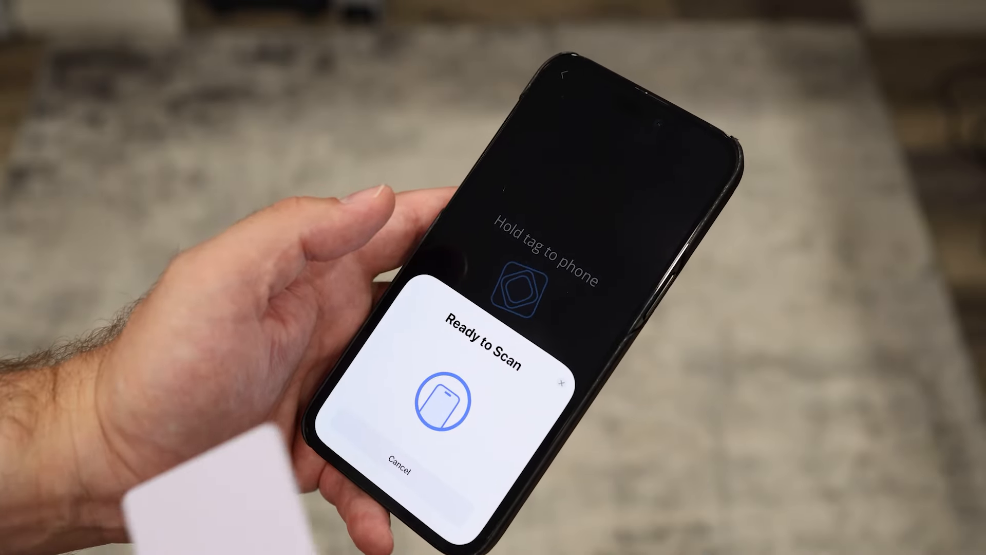